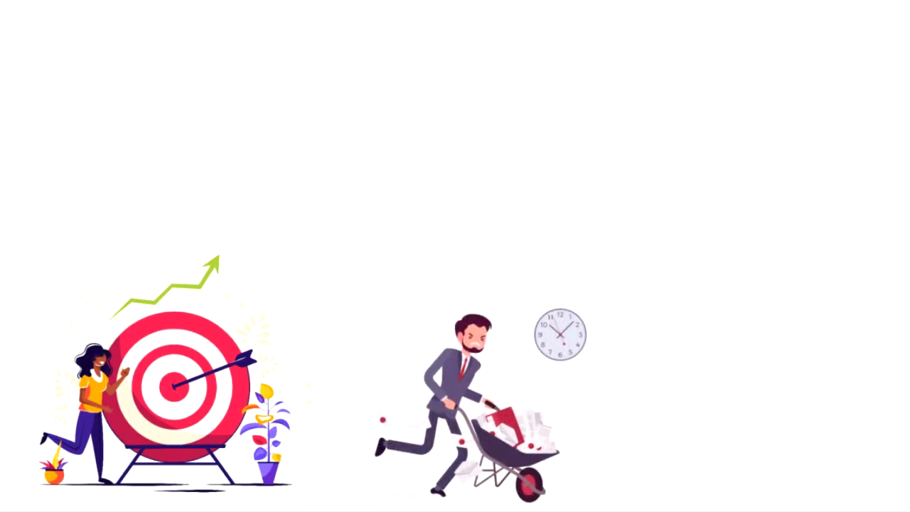
pyautogui.scroll(3)
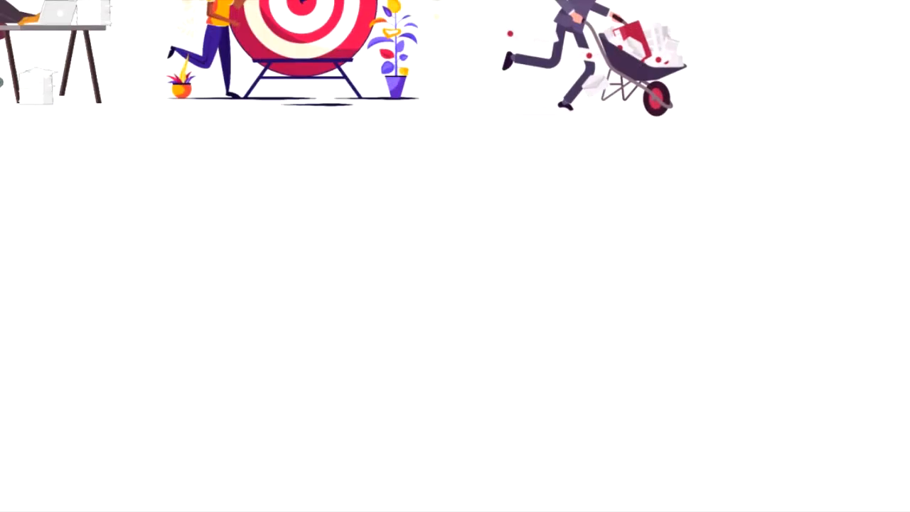